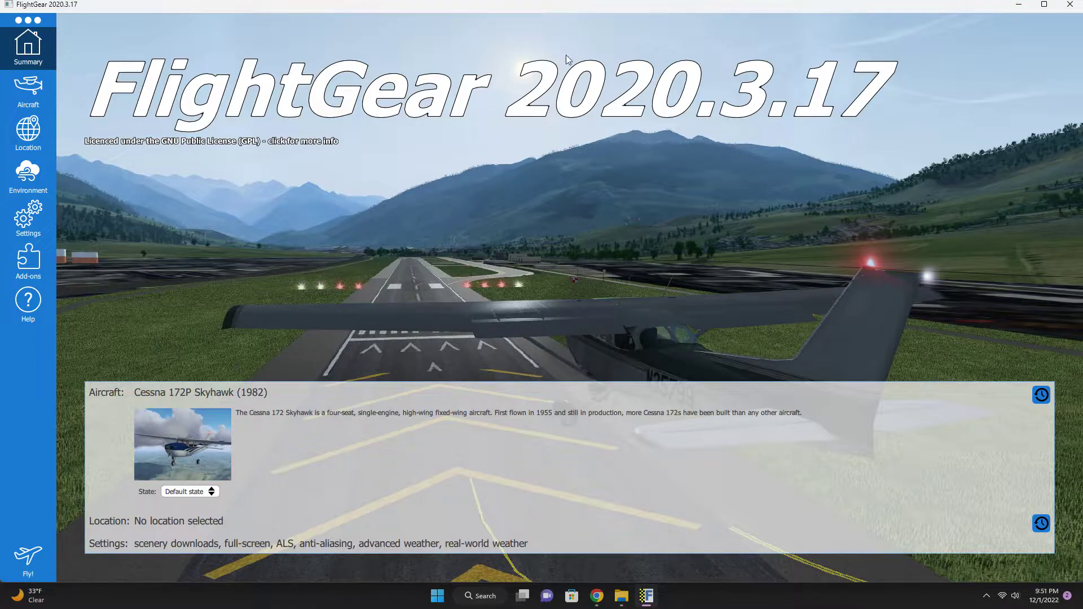
mouse_move(31, 455)
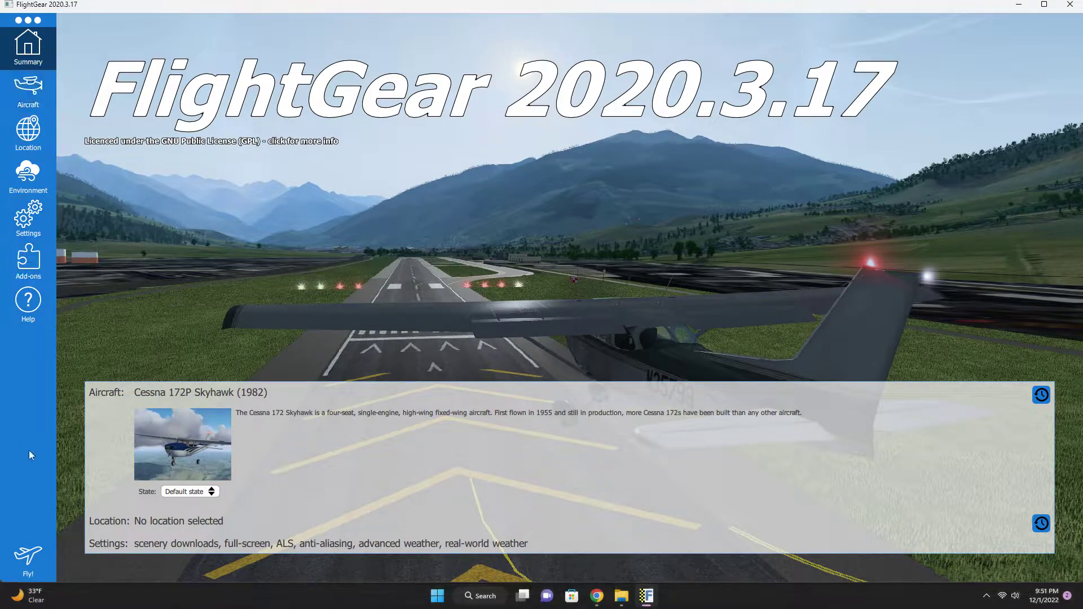
Show the installed aircraft list with the Cessna 172P Skyhawk (1982) selected.
click(27, 92)
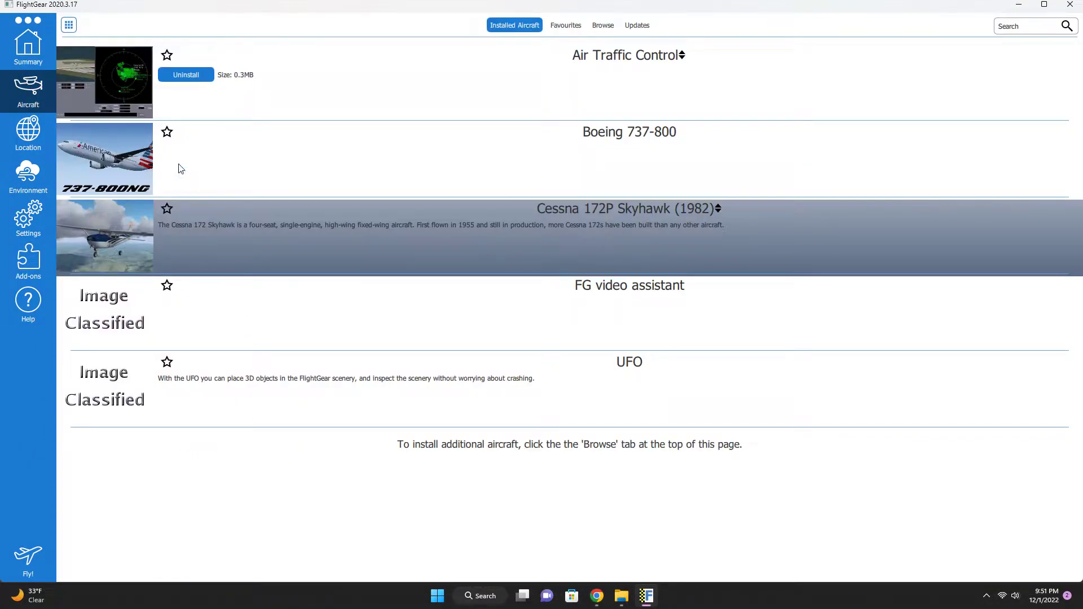
mouse_move(332, 152)
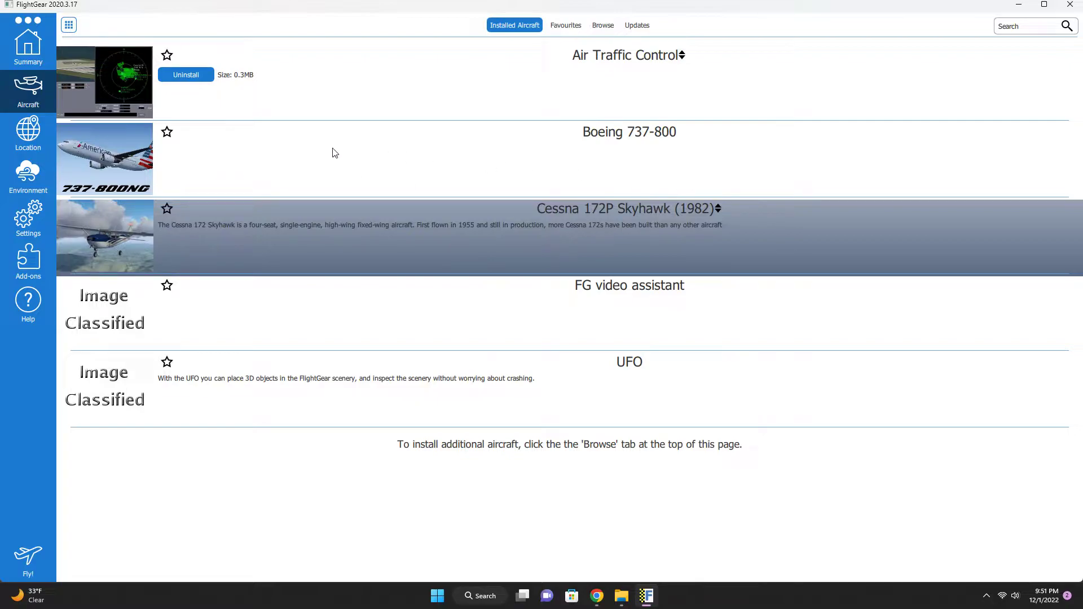
mouse_move(59, 512)
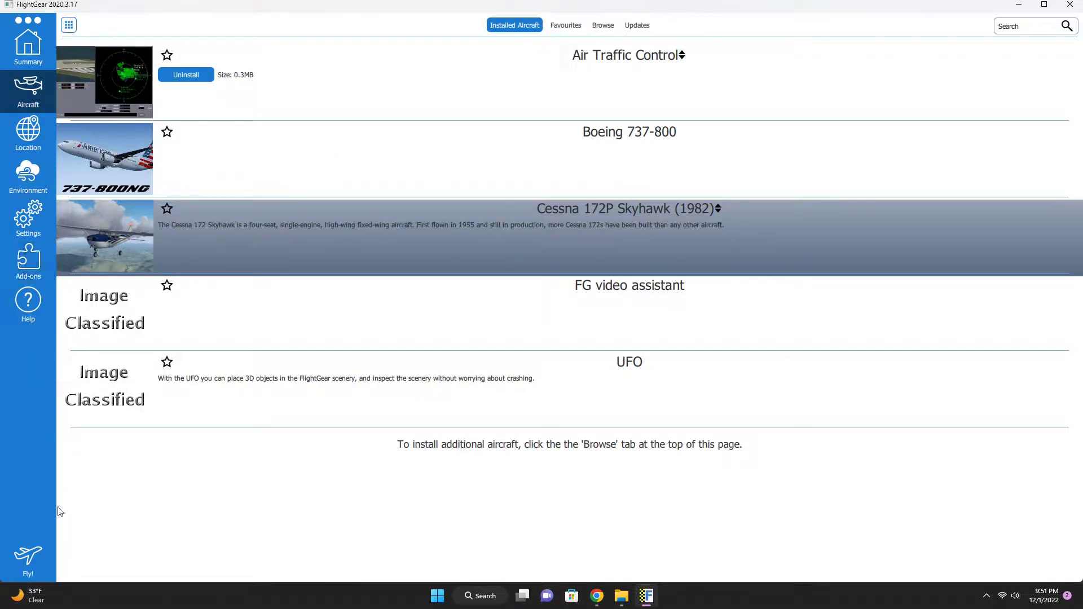
mouse_move(30, 517)
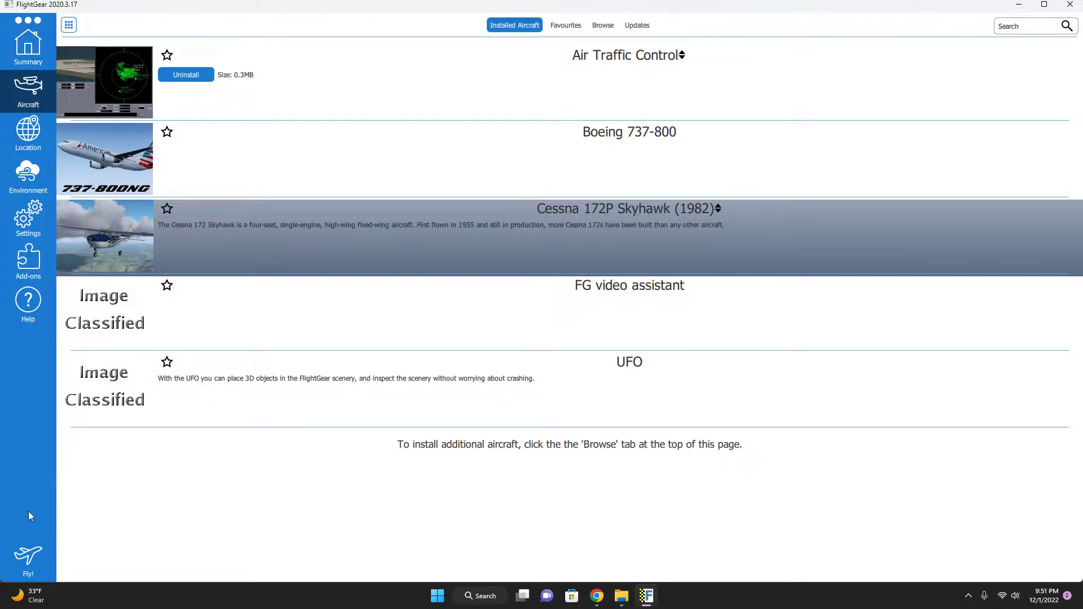
mouse_move(56, 554)
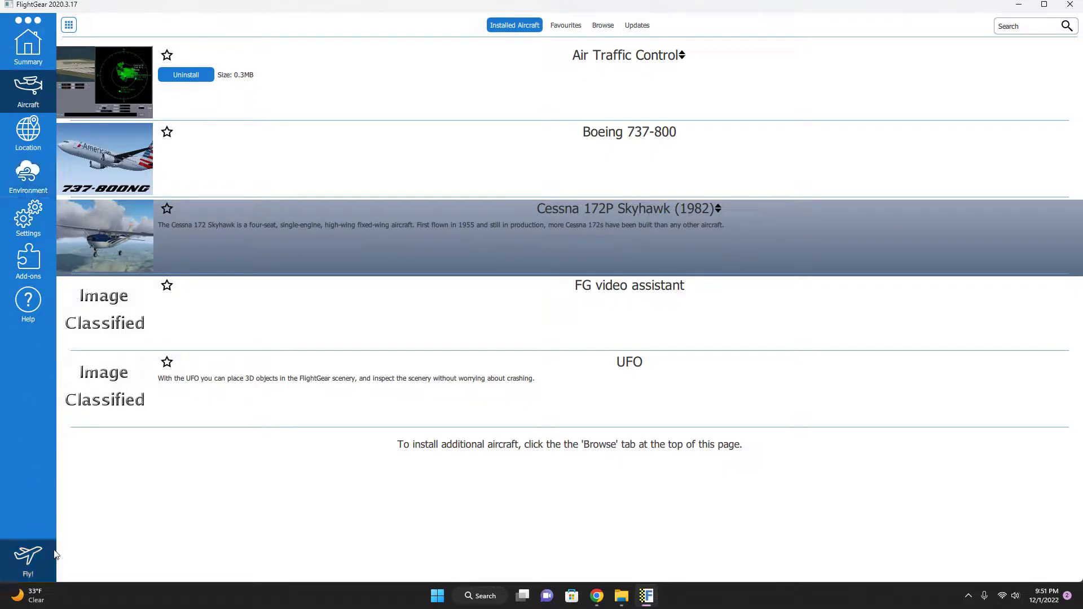
Open the Cessna 172P Skyhawk details and launch the flight on runway 19.
click(629, 208)
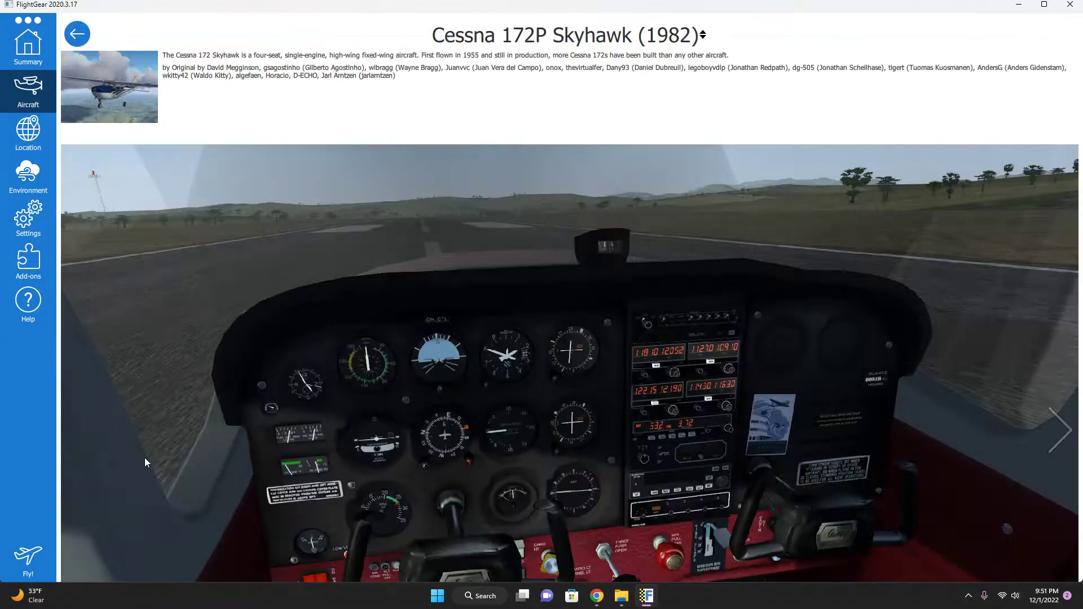
click(28, 560)
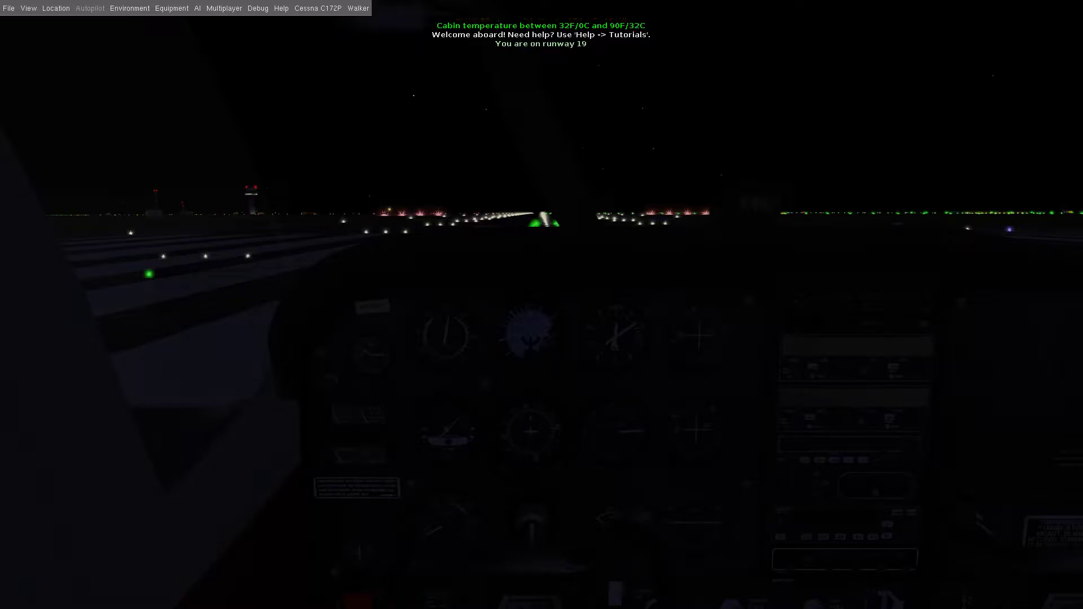
Start the Start Up tutorial from the Help menu's tutorial list.
click(280, 7)
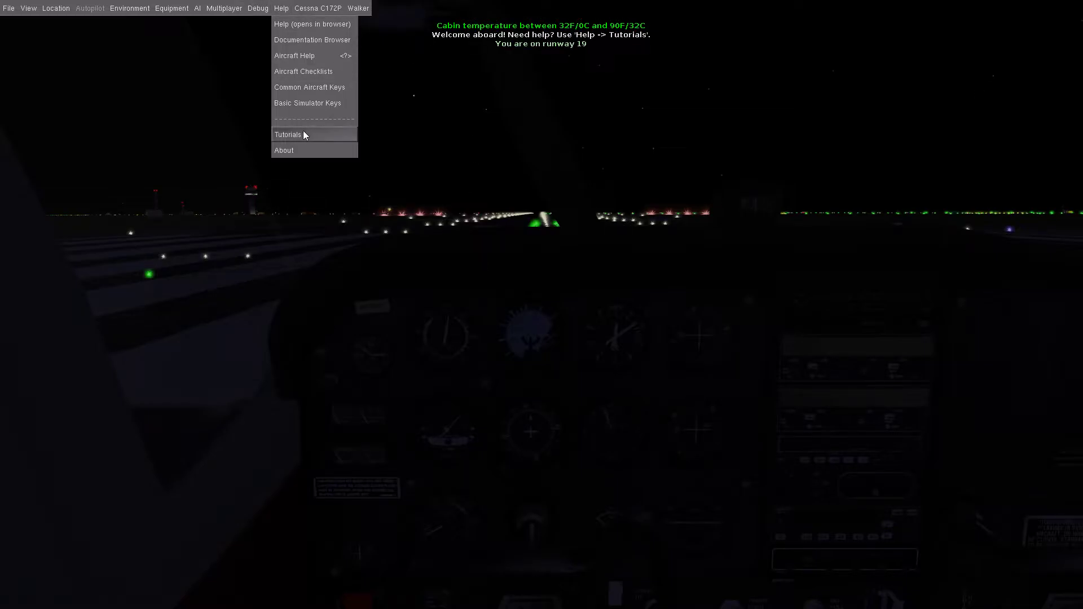
click(287, 134)
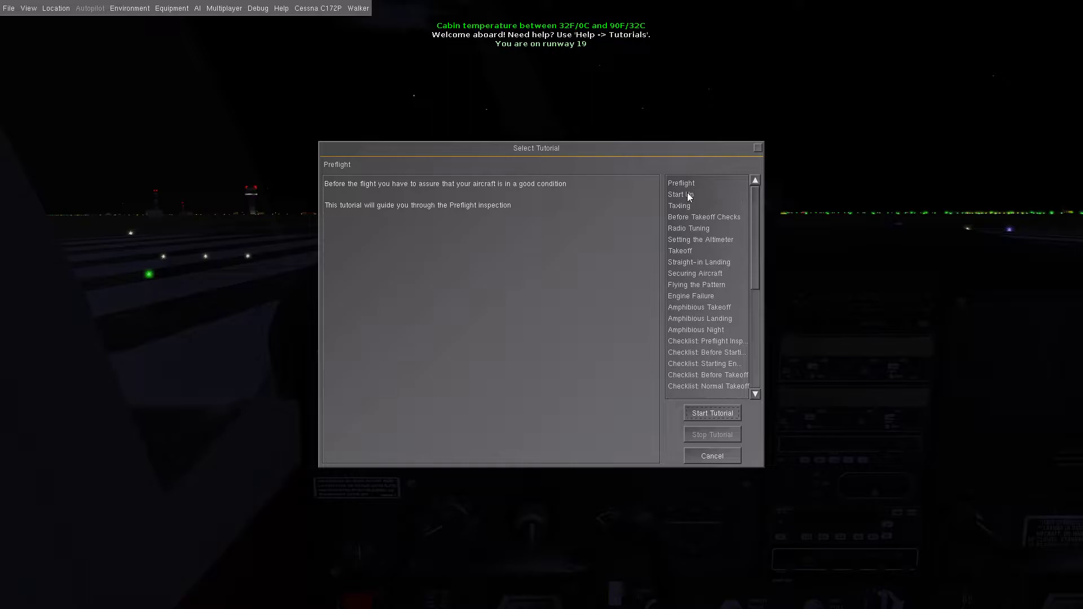
click(681, 194)
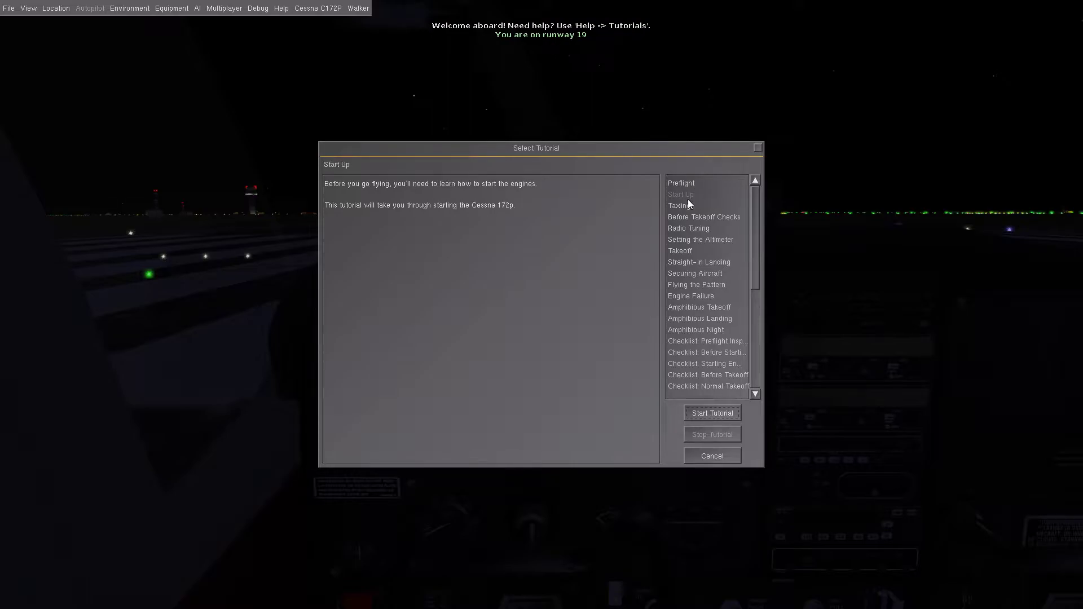
click(712, 455)
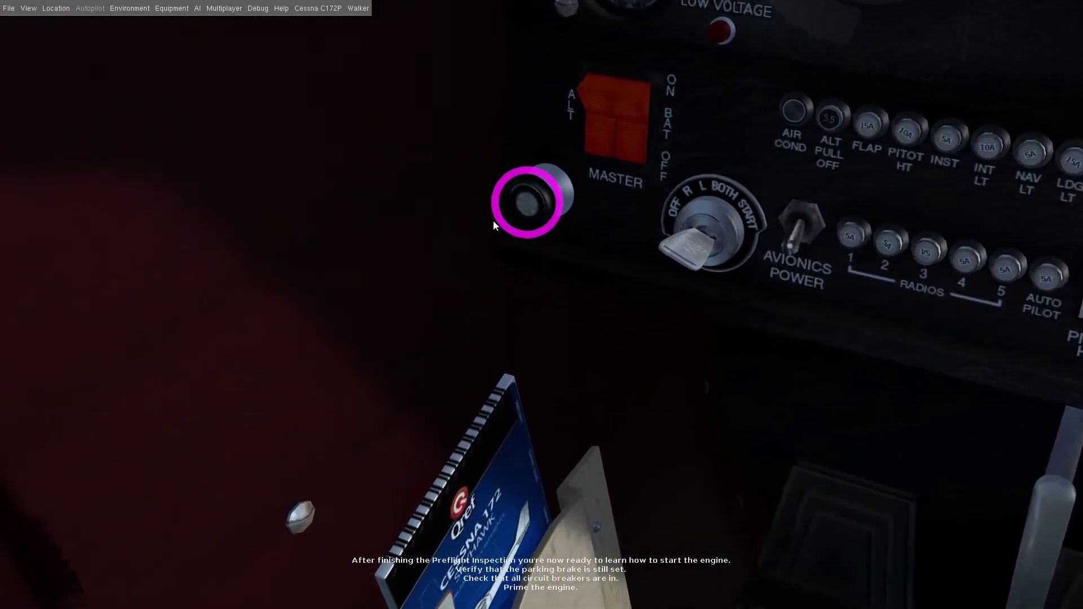
Prime the engine with three primer strokes and set carburetor heat to cold.
click(530, 204)
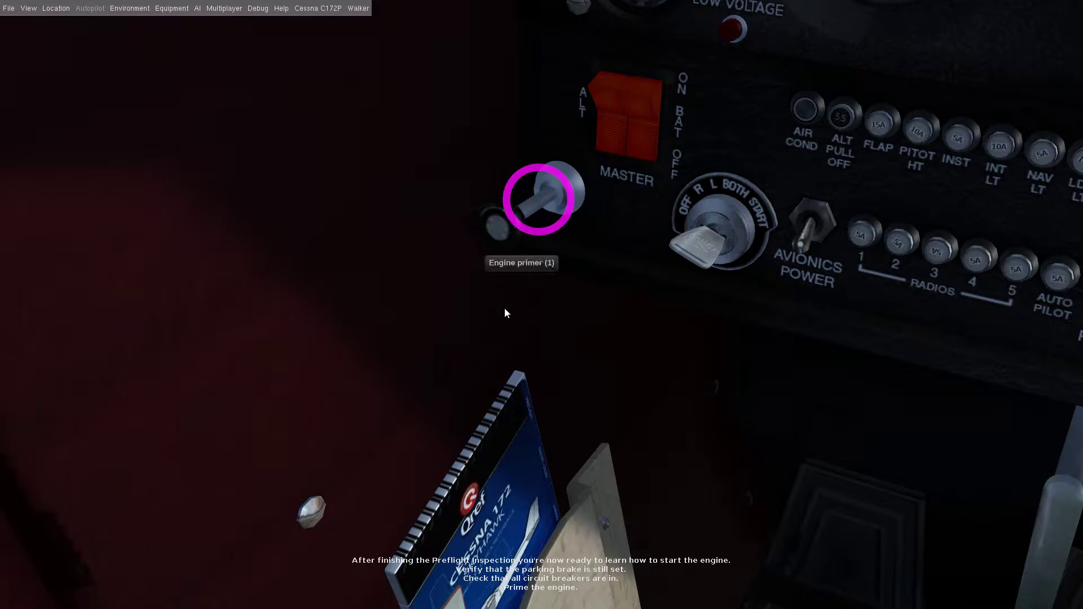
click(539, 200)
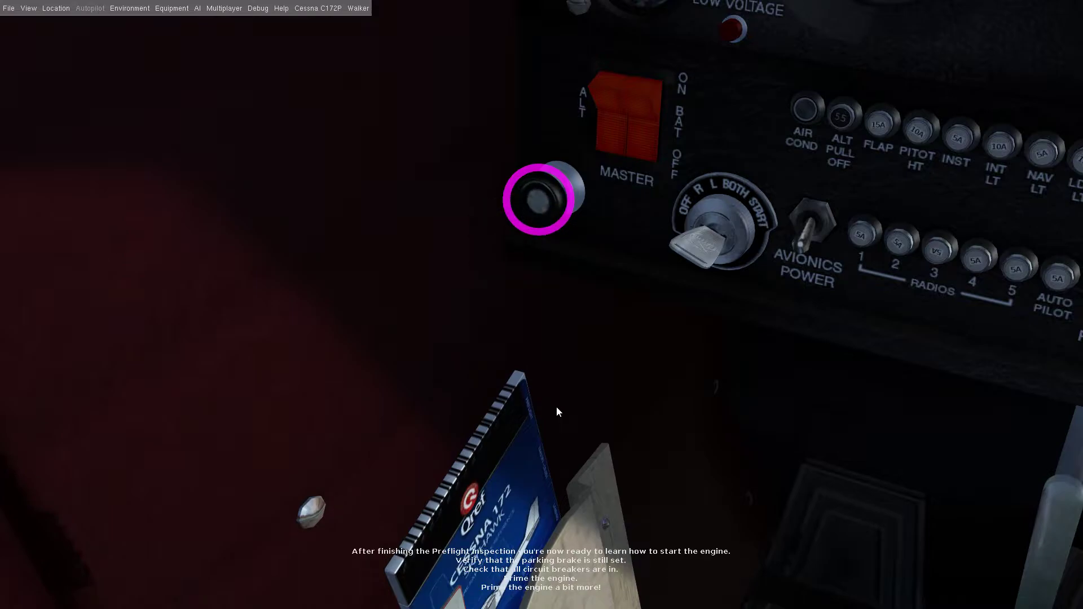
click(537, 200)
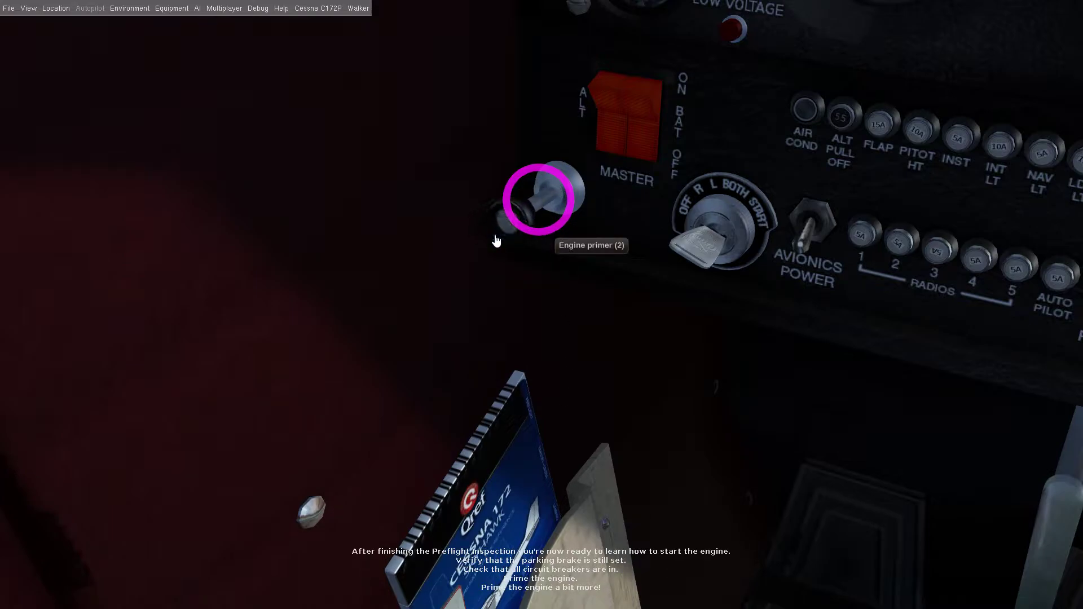
click(543, 199)
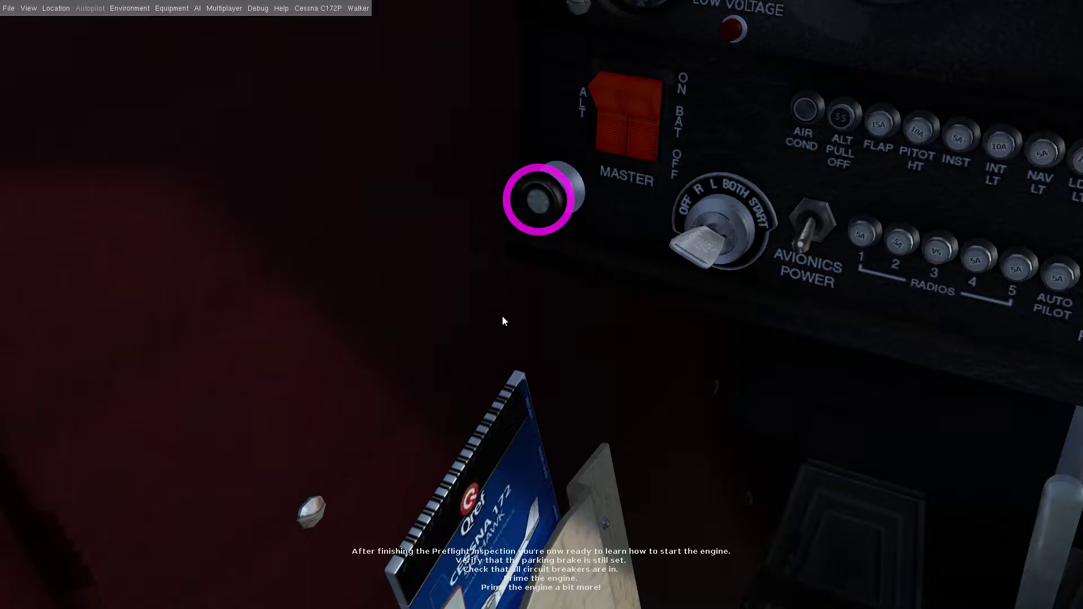
click(539, 199)
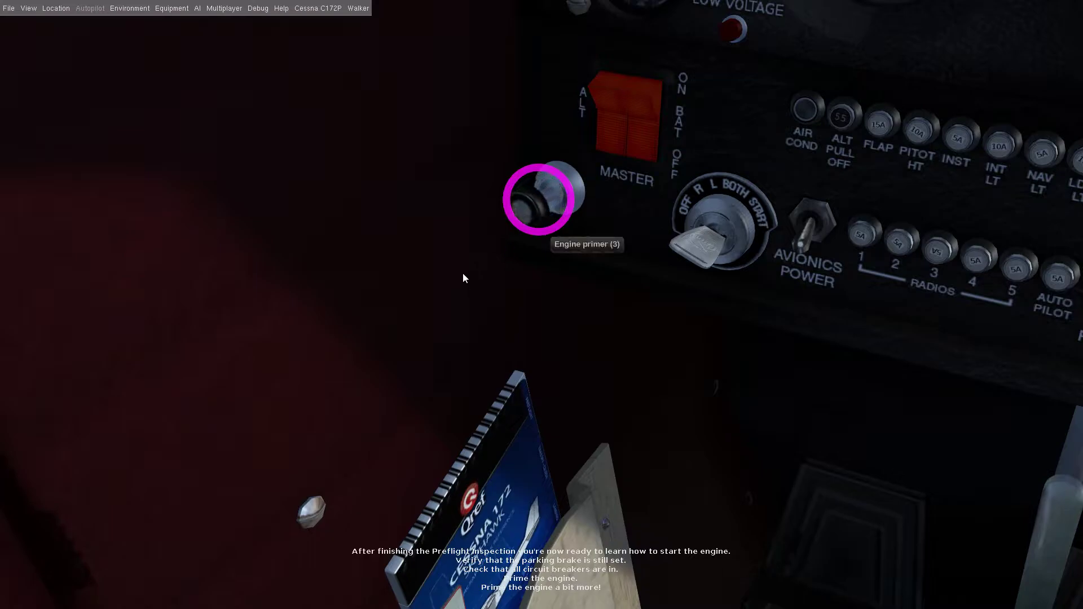
click(538, 200)
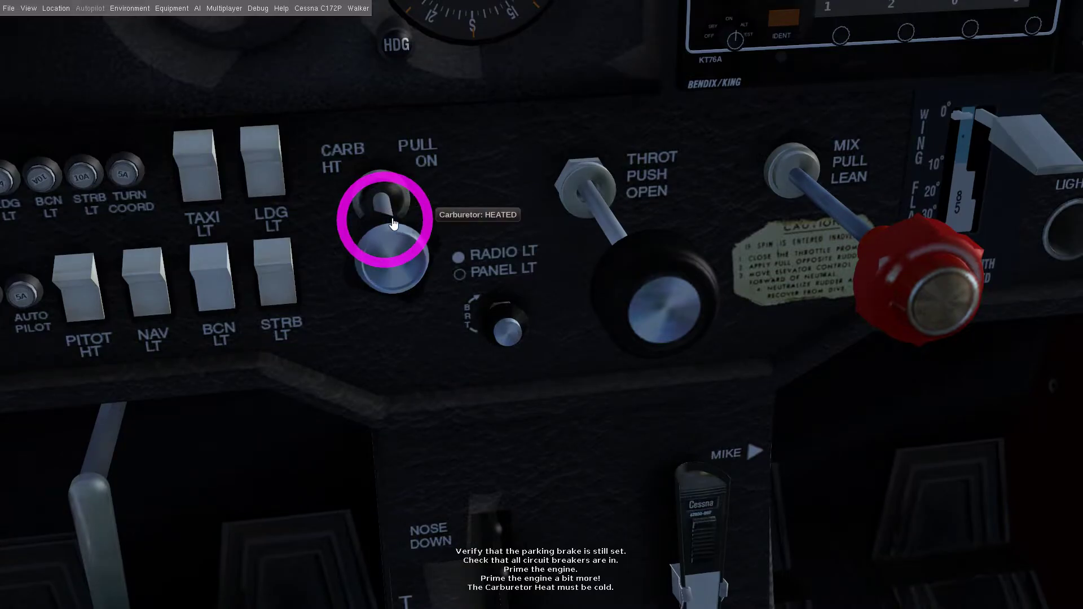
click(387, 222)
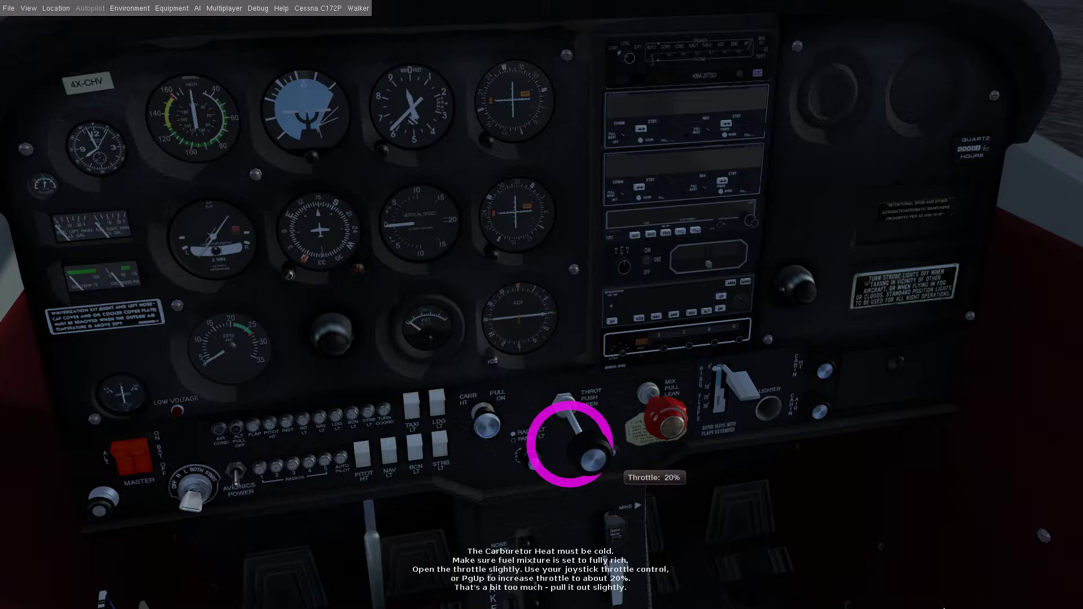
mouse_move(666, 545)
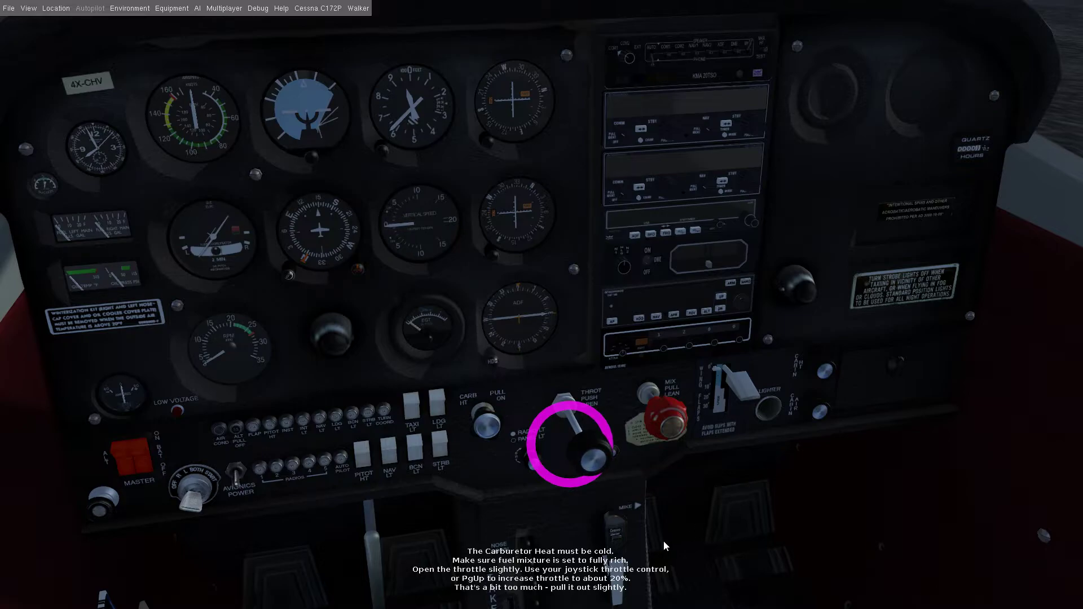
mouse_move(544, 460)
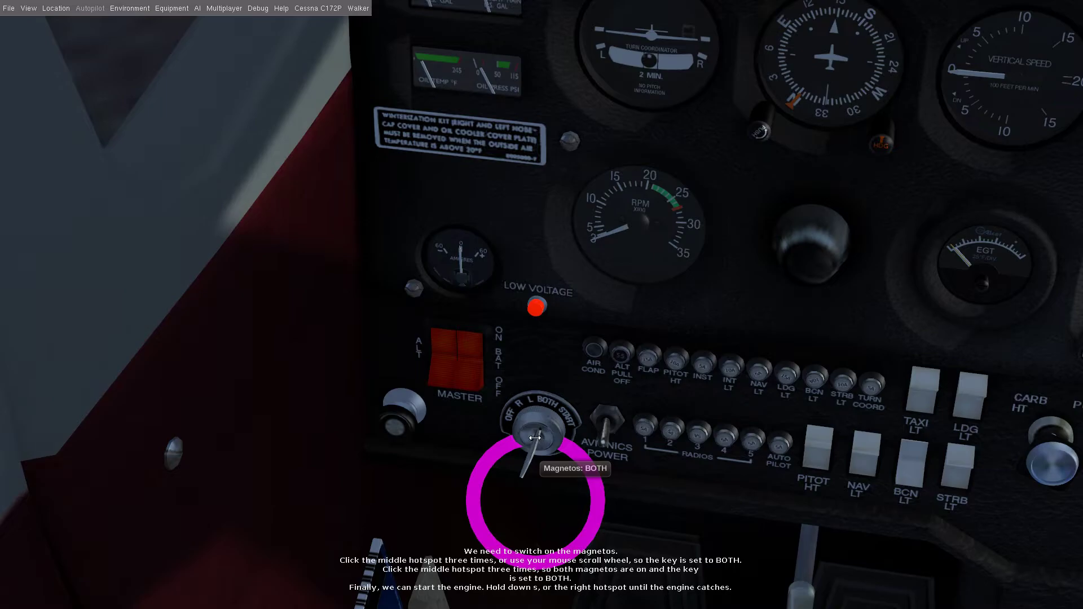
Crank the Cessna's engine with the starter until it catches.
click(536, 442)
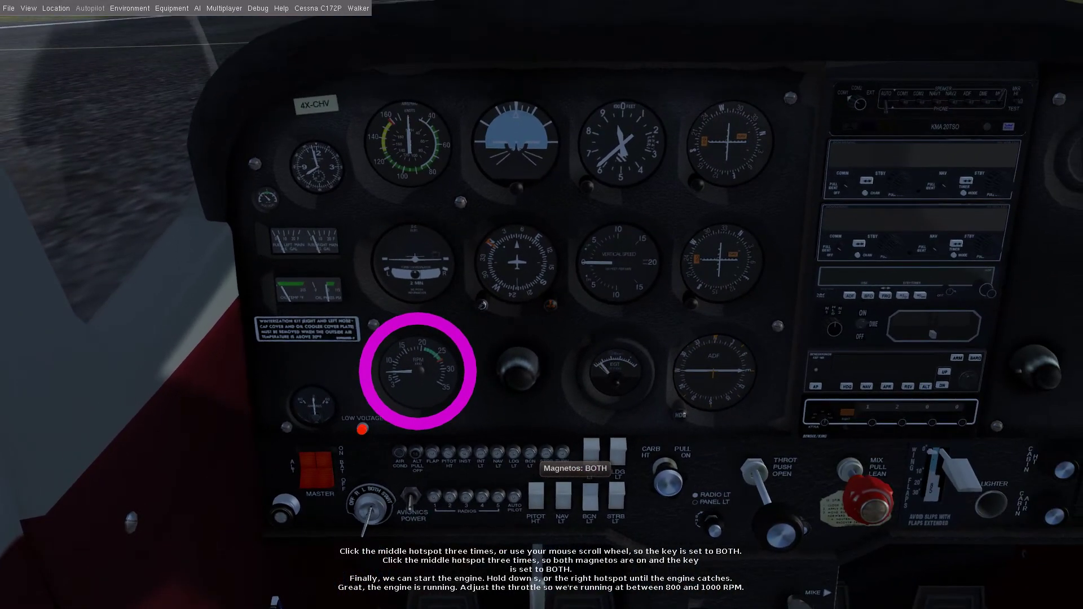
mouse_move(533, 438)
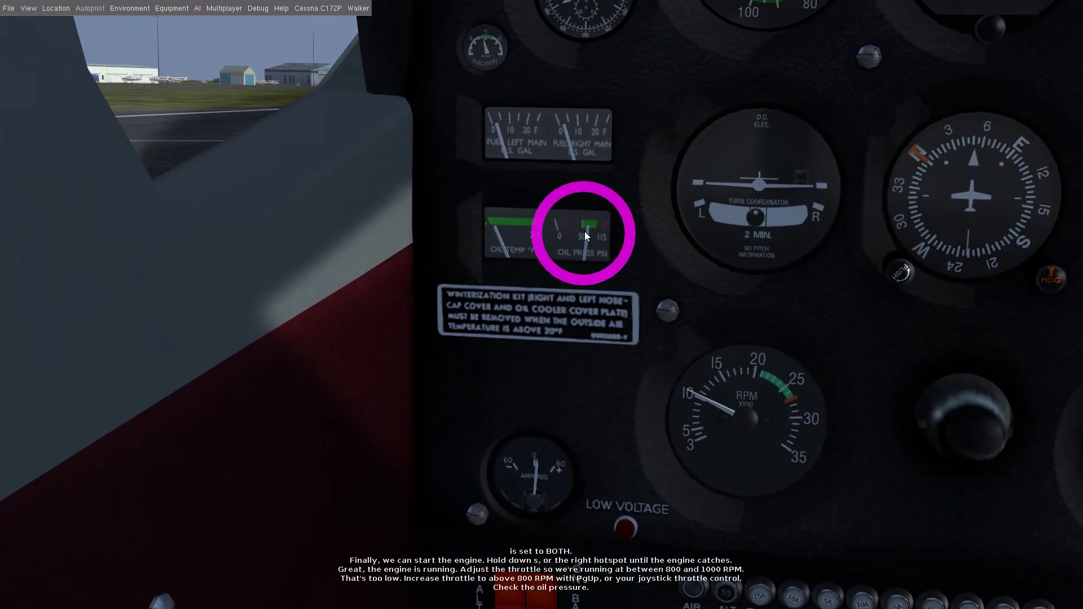
mouse_move(553, 419)
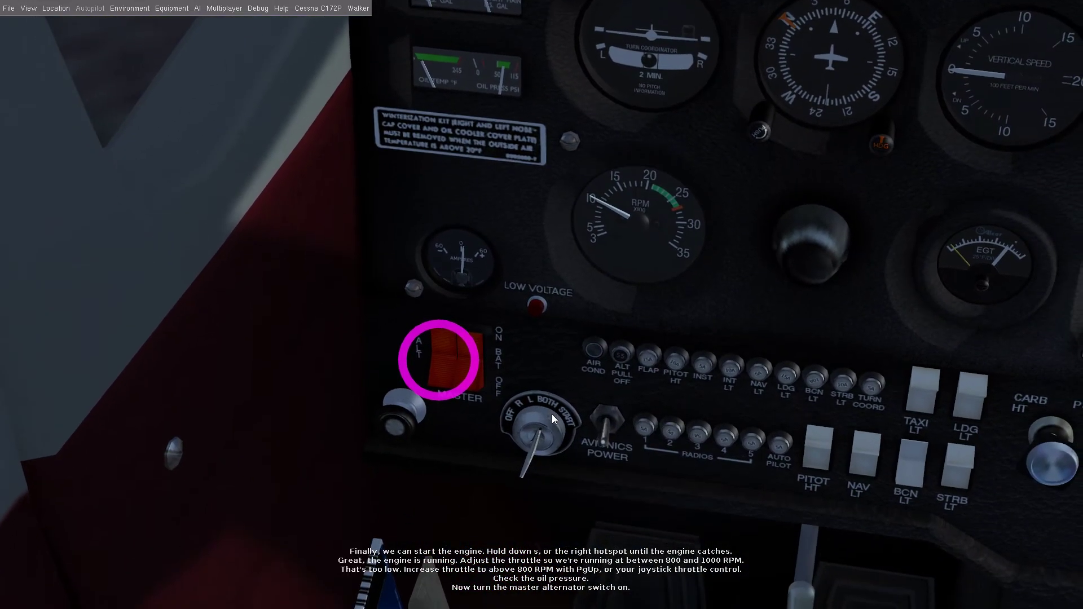
mouse_move(434, 358)
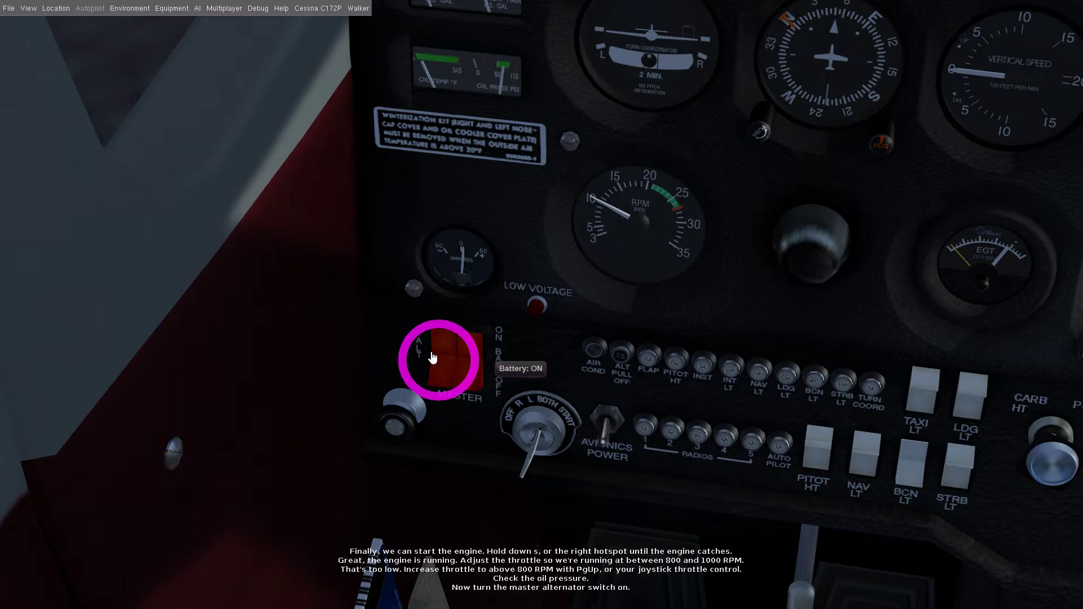
Switch on the master alternator and the avionics power.
click(449, 359)
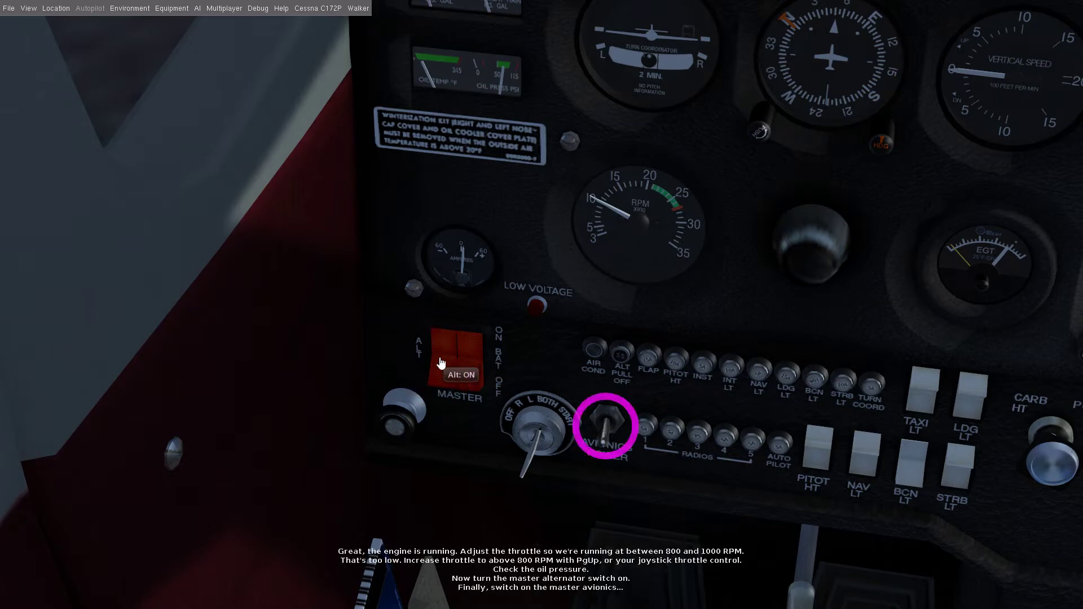
click(607, 422)
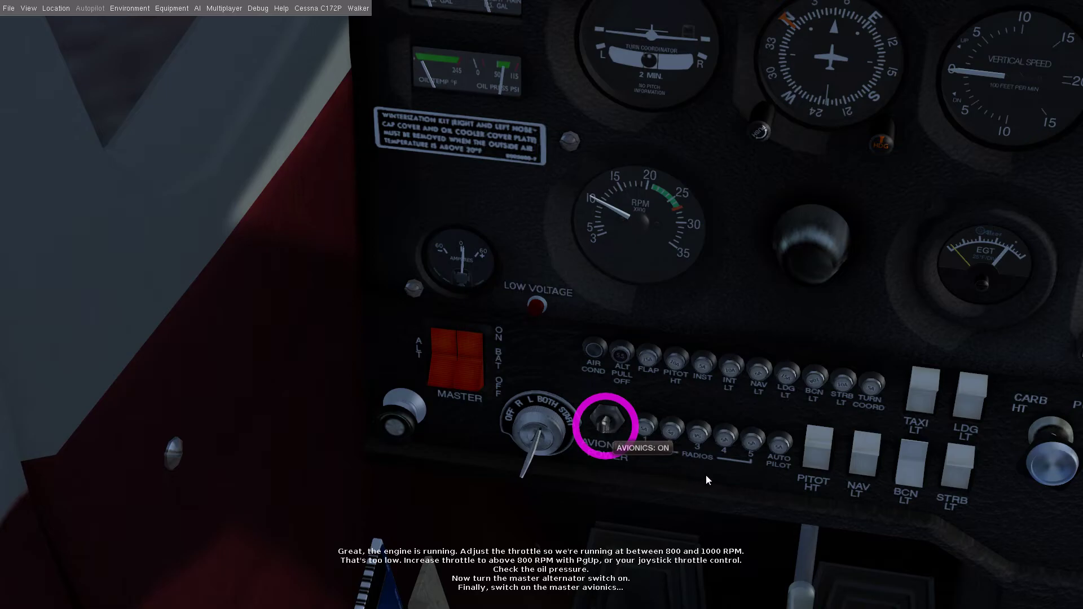
mouse_move(698, 469)
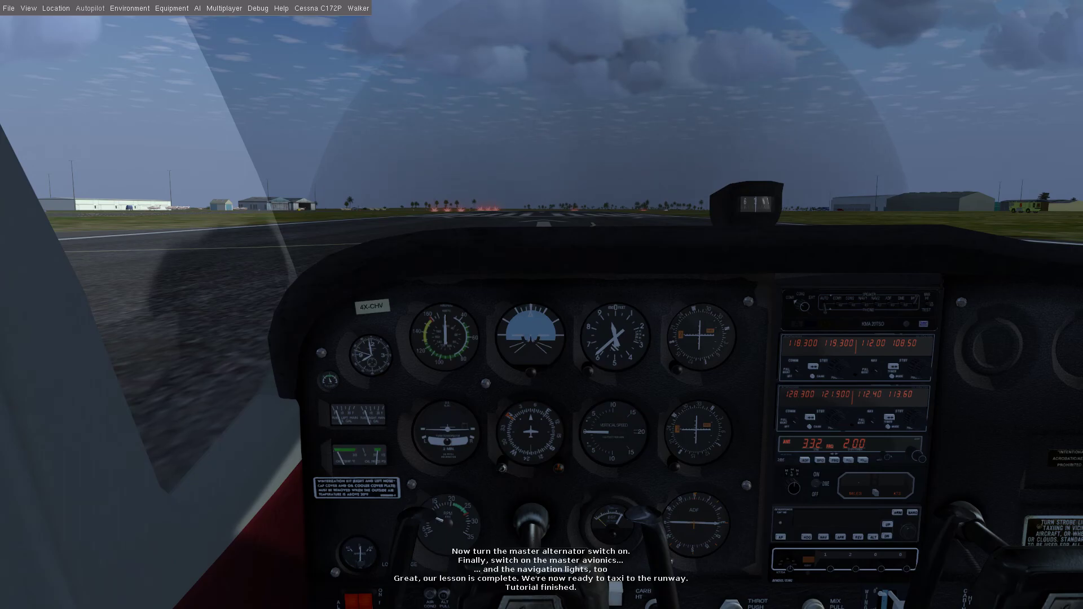
mouse_move(721, 257)
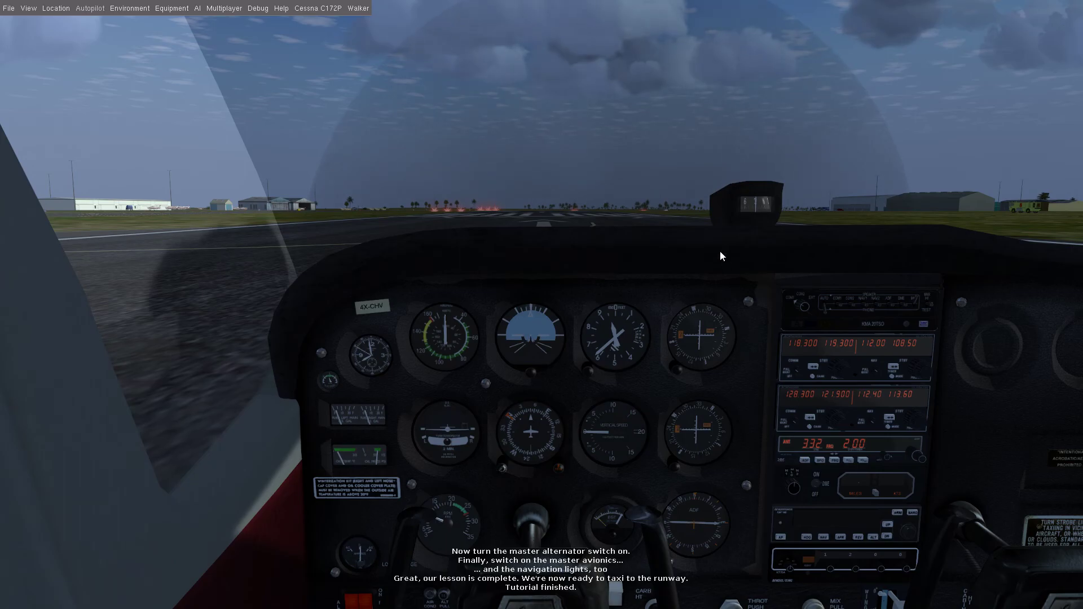